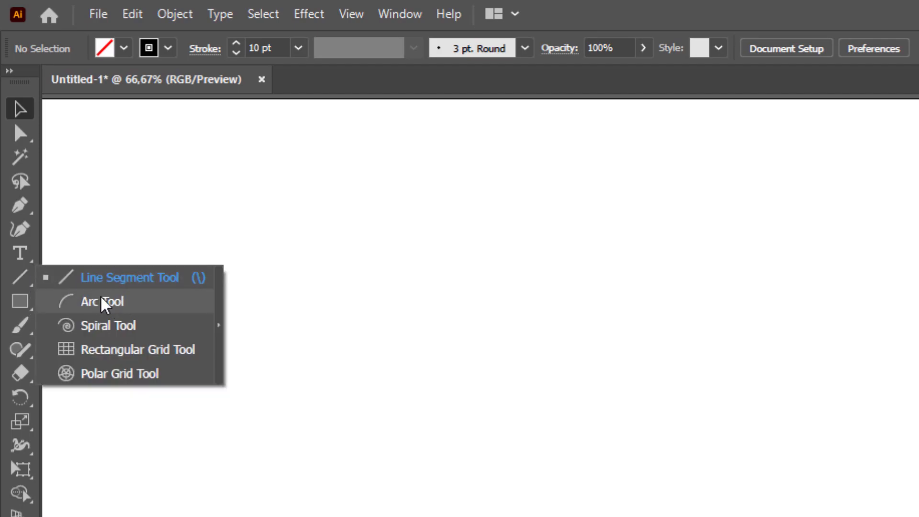
# - Switch to the Arc Tool from the Line Segment group to draw the thick black arc
pyautogui.click(102, 302)
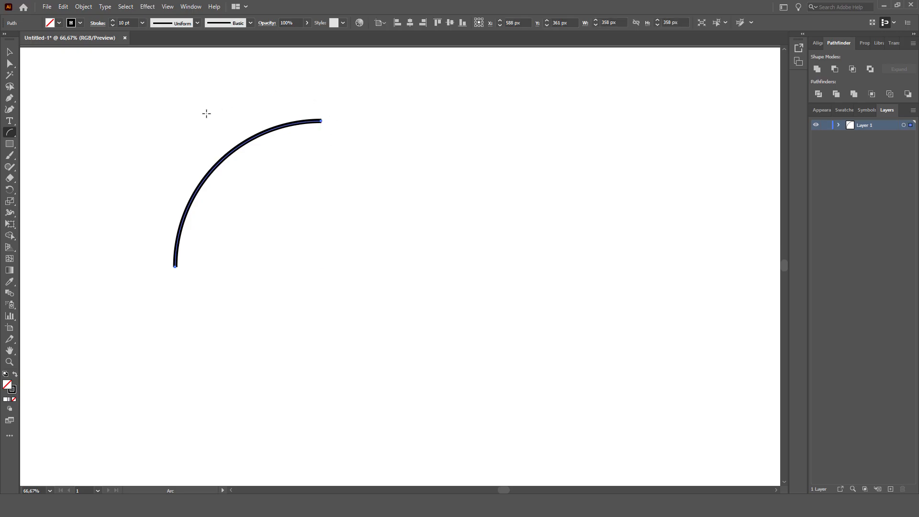
pyautogui.moveTo(279, 161)
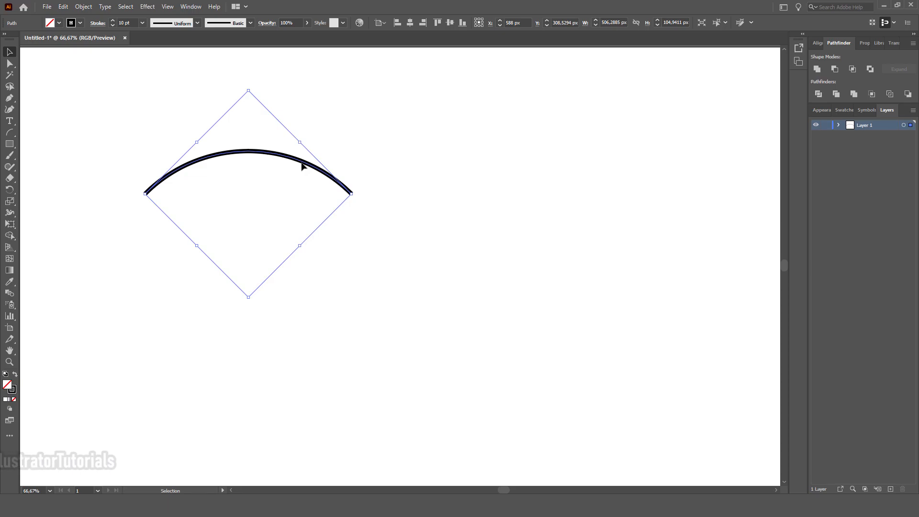
pyautogui.moveTo(303, 166)
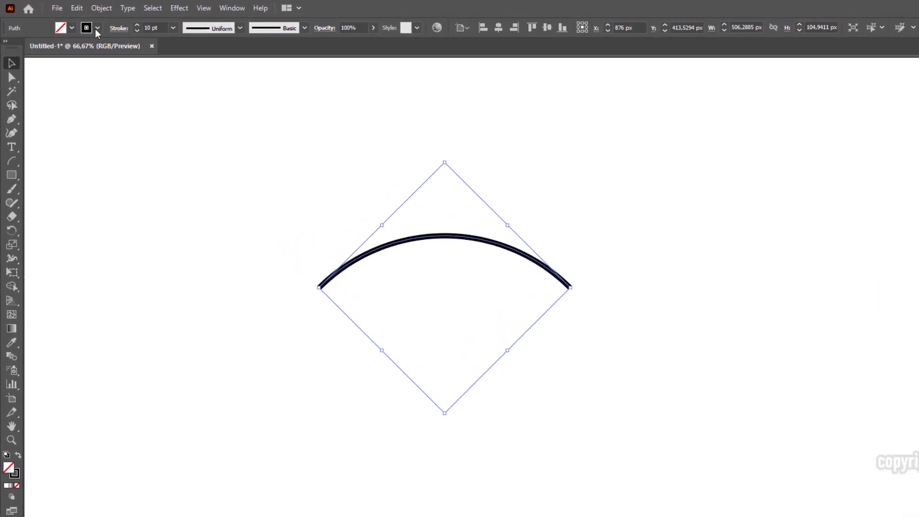
# - Copy the arc and paste the duplicate in place over the original
pyautogui.click(92, 10)
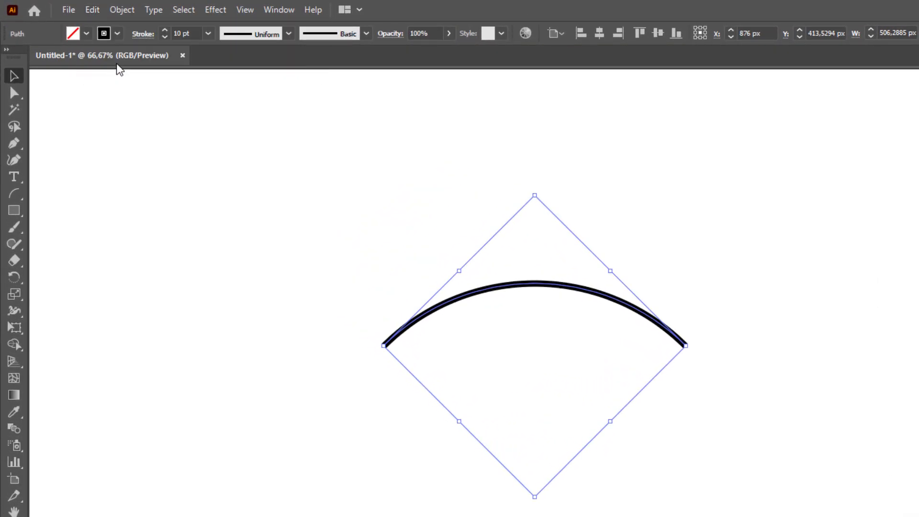
pyautogui.click(92, 10)
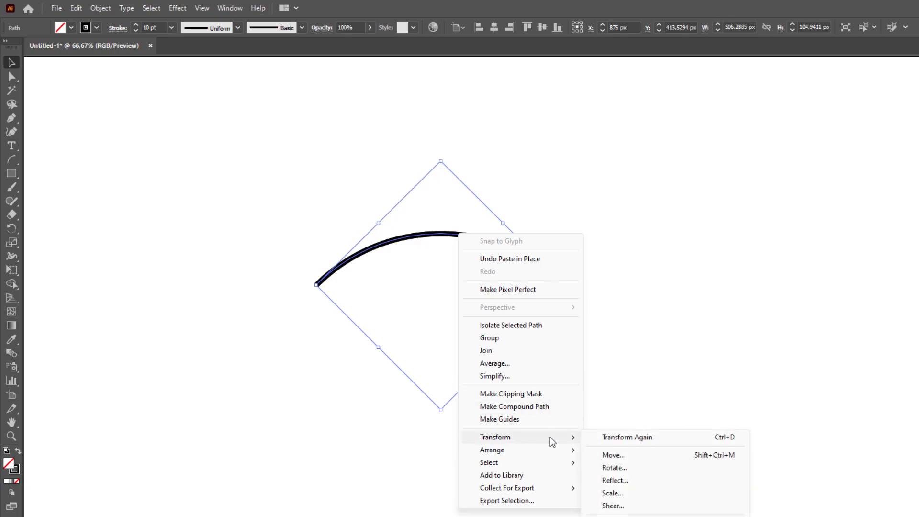
pyautogui.moveTo(631, 479)
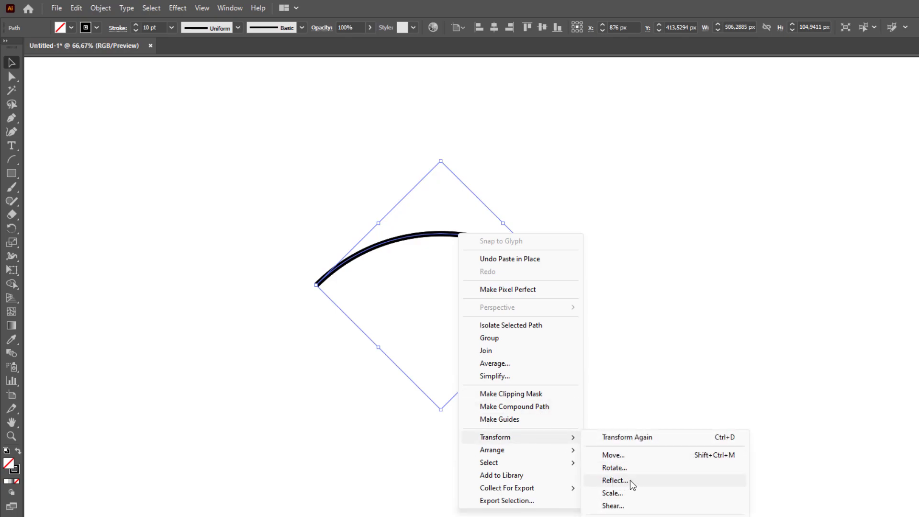
# - Reflect the pasted copy across the horizontal axis so the two arcs cross
pyautogui.click(614, 480)
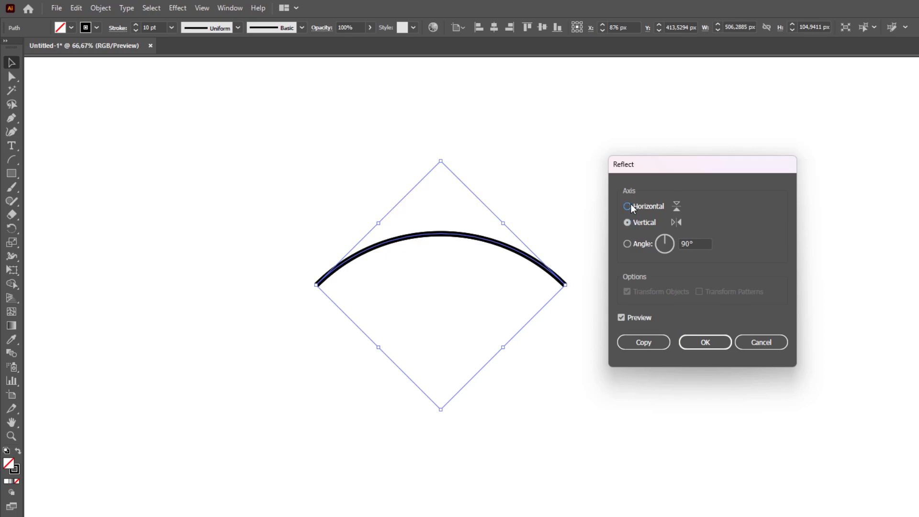
pyautogui.click(628, 206)
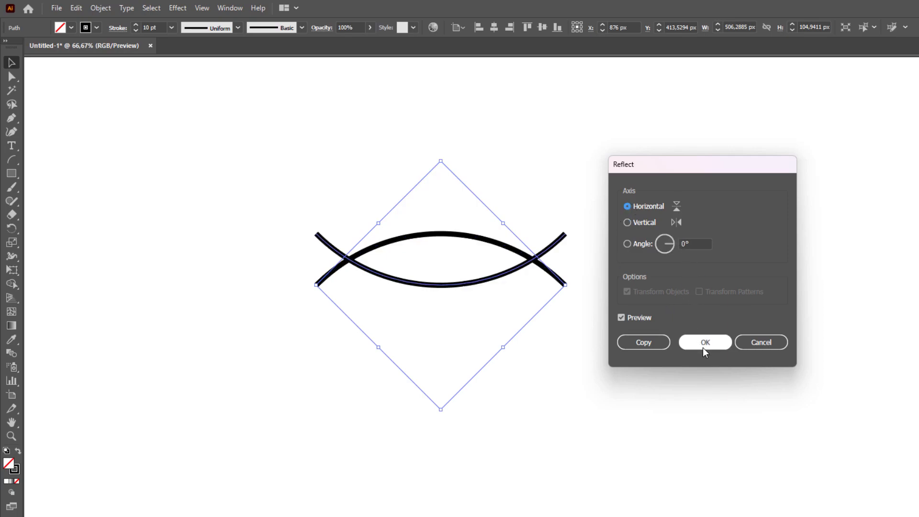
pyautogui.click(704, 342)
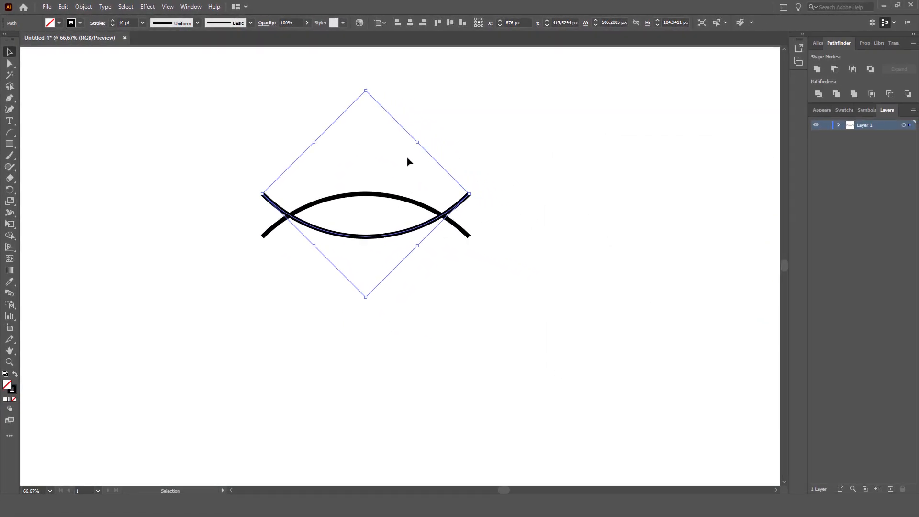
pyautogui.moveTo(368, 242)
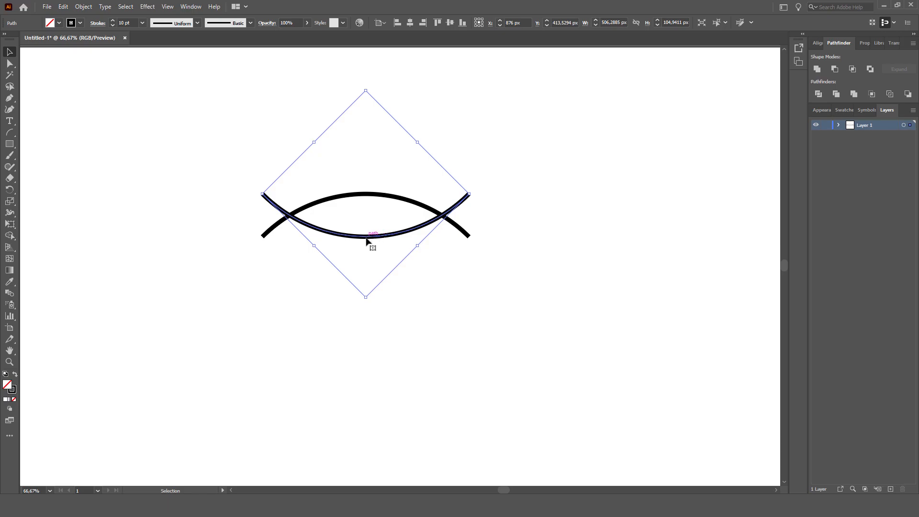
# - Deselect and pick the flipped arc so it can be moved to meet the other arc's ends
pyautogui.click(367, 252)
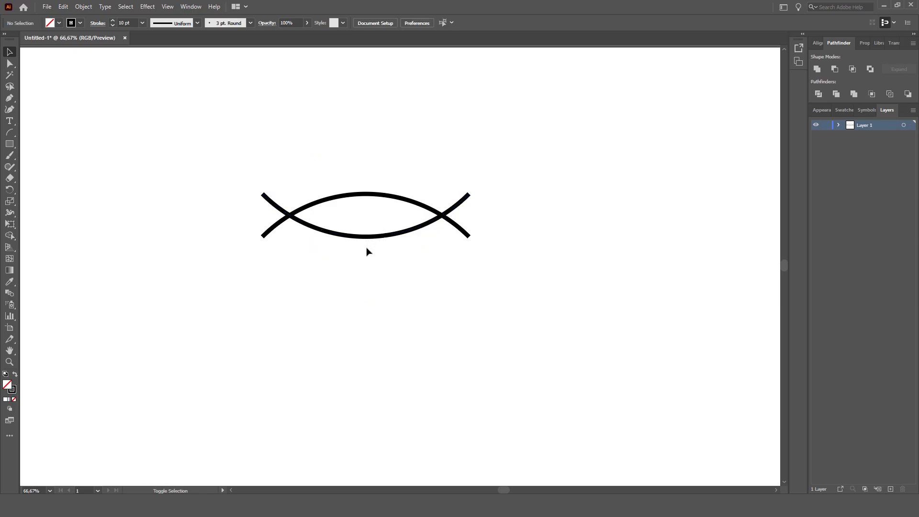
pyautogui.click(364, 233)
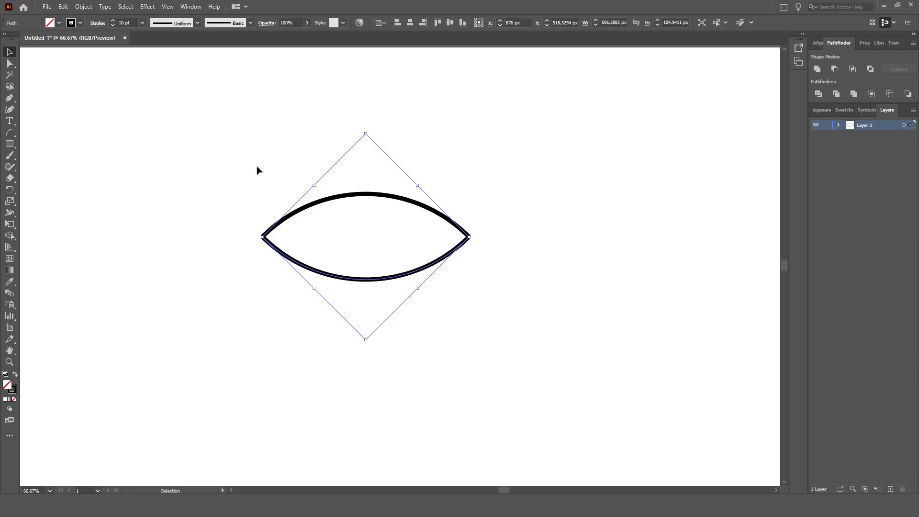
pyautogui.moveTo(505, 175)
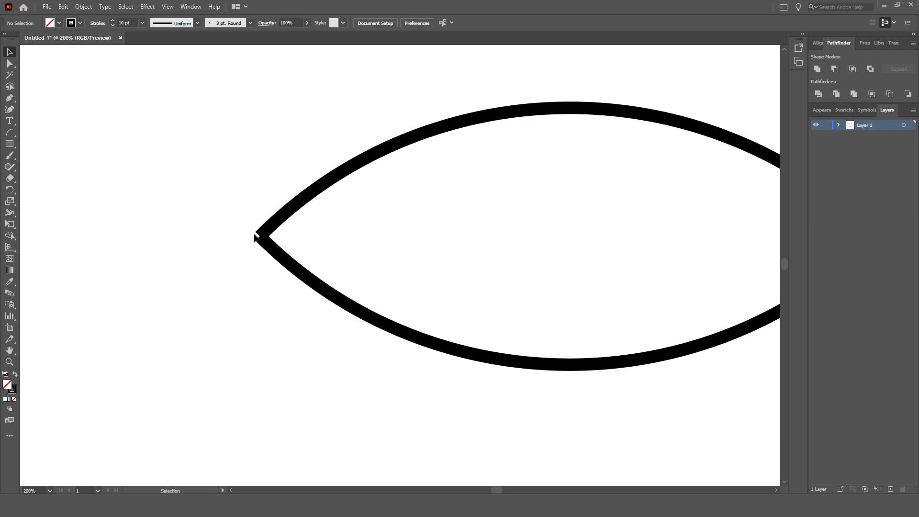
pyautogui.moveTo(228, 229)
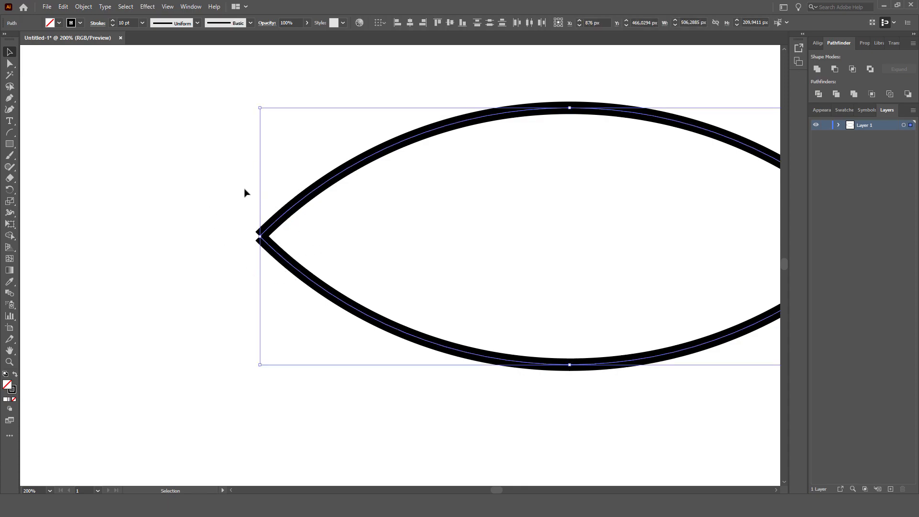
pyautogui.moveTo(121, 72)
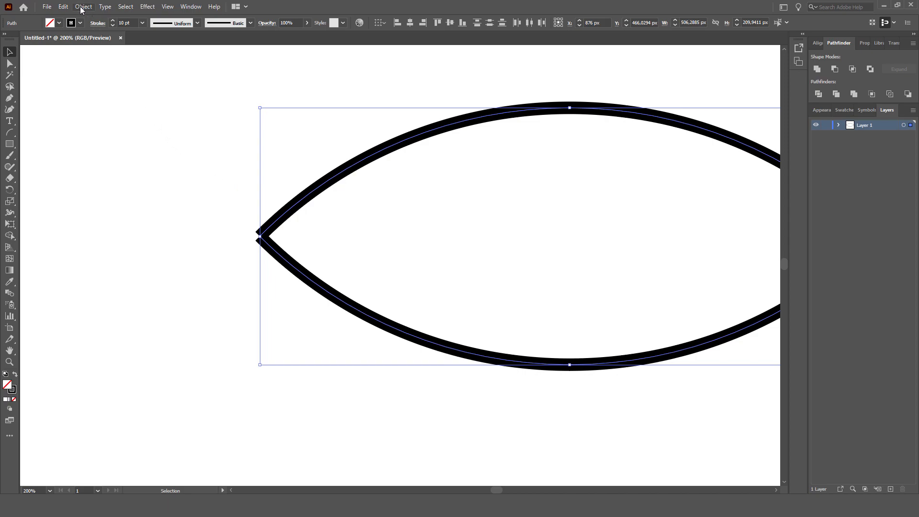
# - Join the corner anchor points so the two arcs become one closed almond path
pyautogui.click(84, 7)
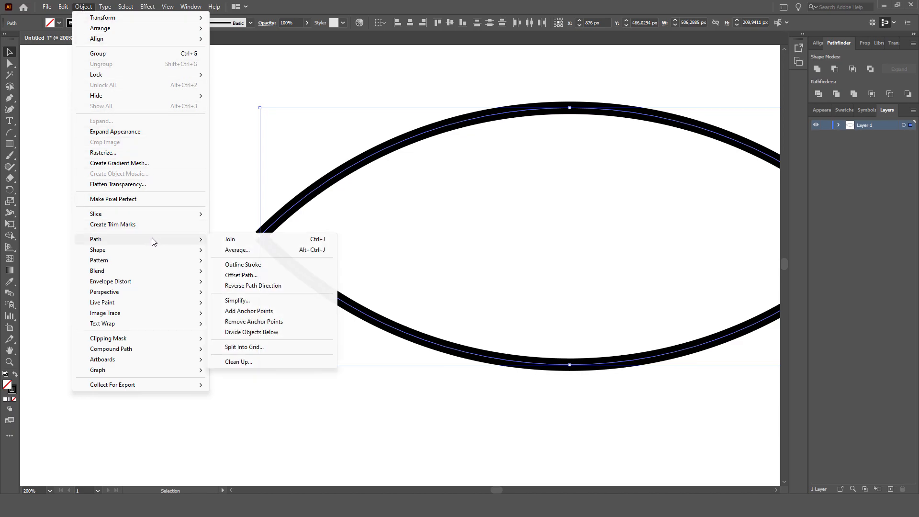
pyautogui.moveTo(246, 243)
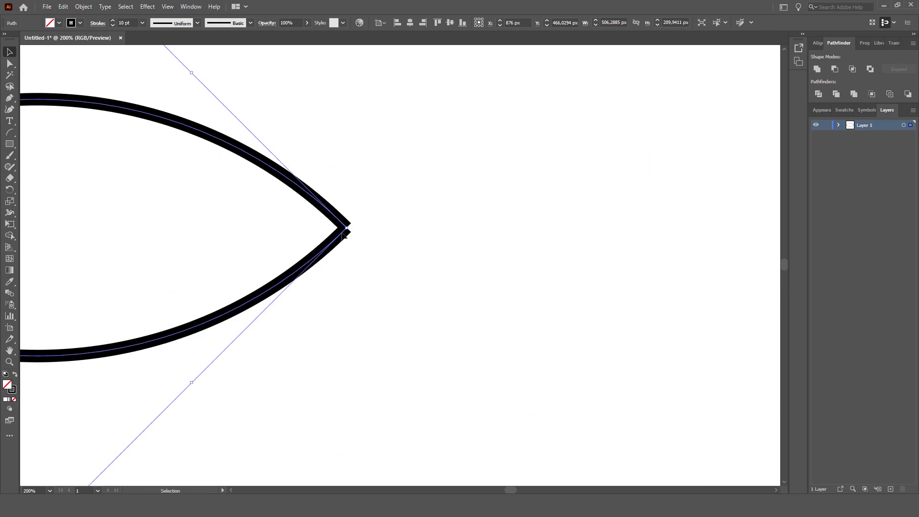
pyautogui.moveTo(357, 182)
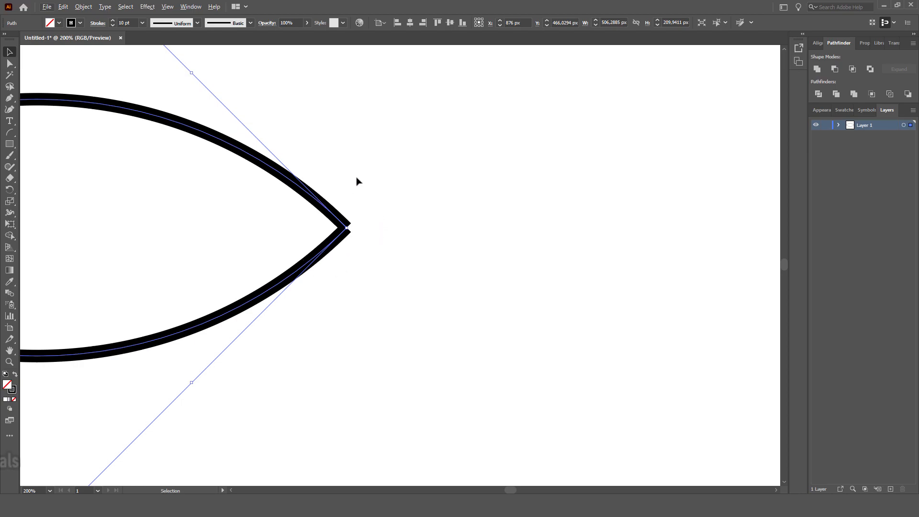
pyautogui.moveTo(336, 205)
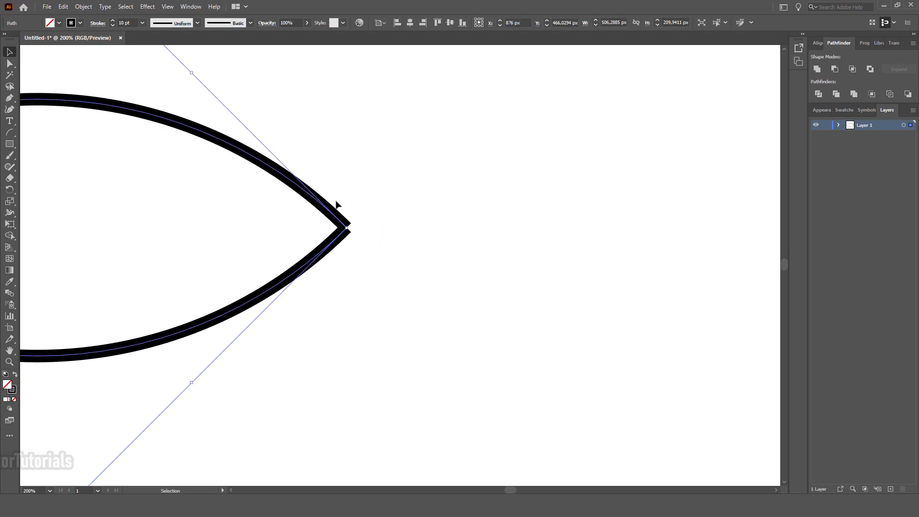
pyautogui.click(82, 6)
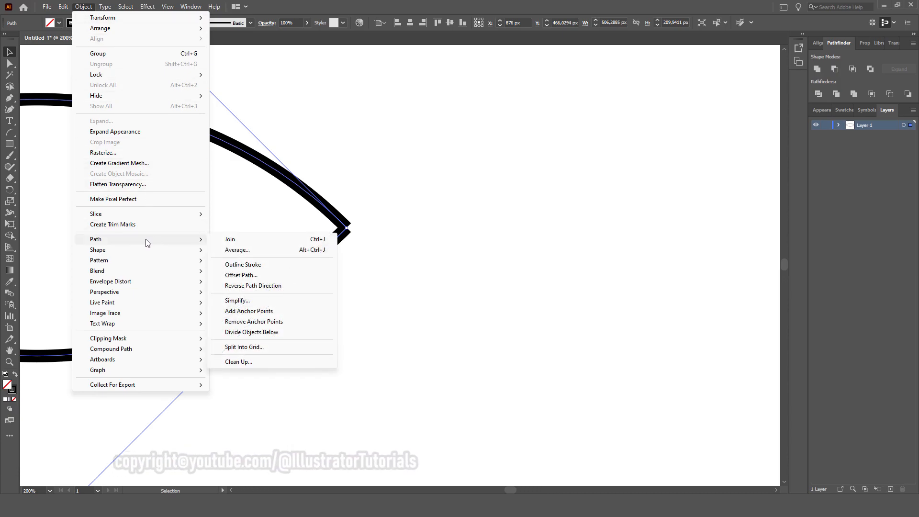
pyautogui.click(230, 239)
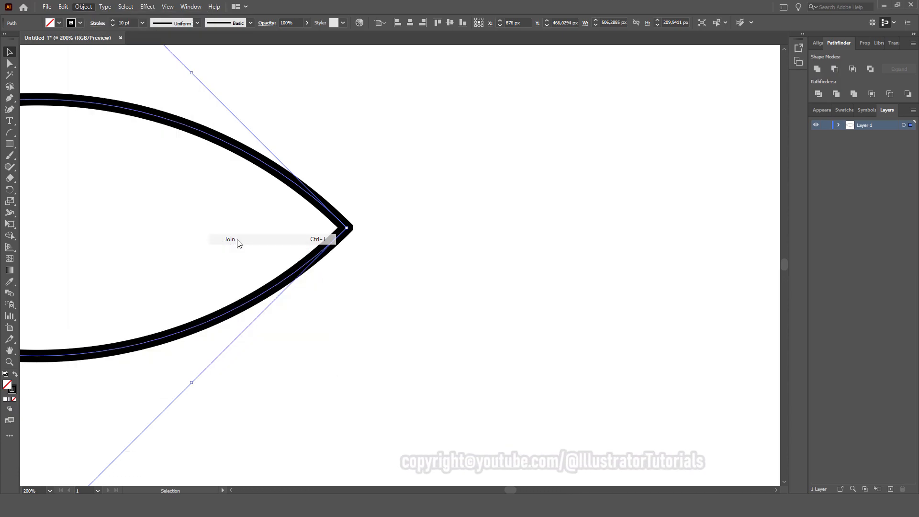
pyautogui.click(230, 239)
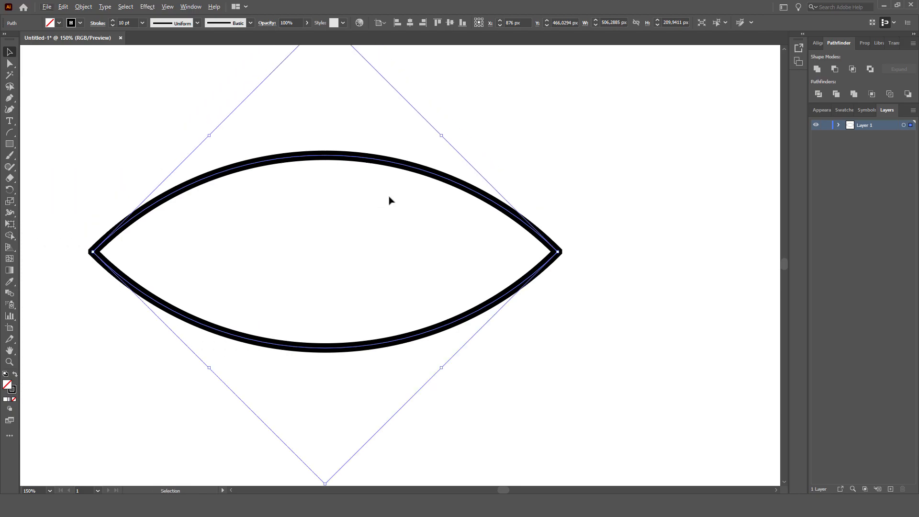
pyautogui.click(616, 147)
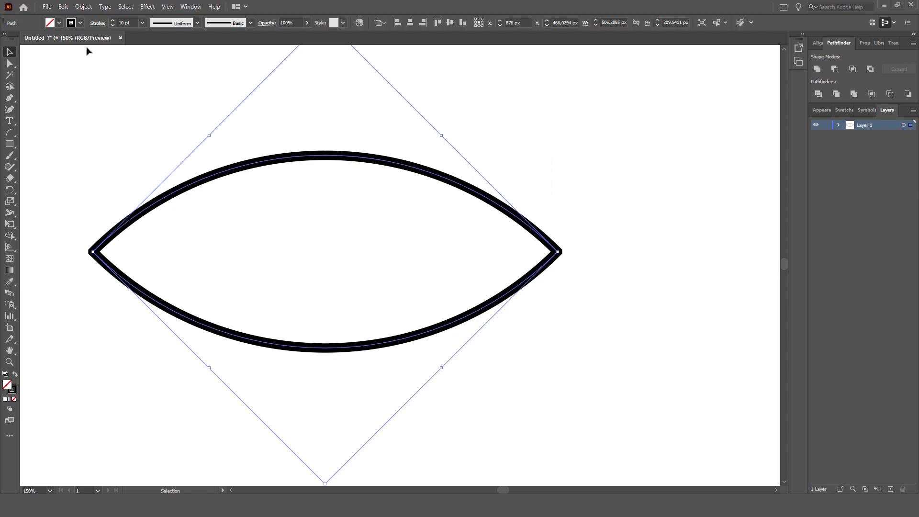
pyautogui.click(98, 23)
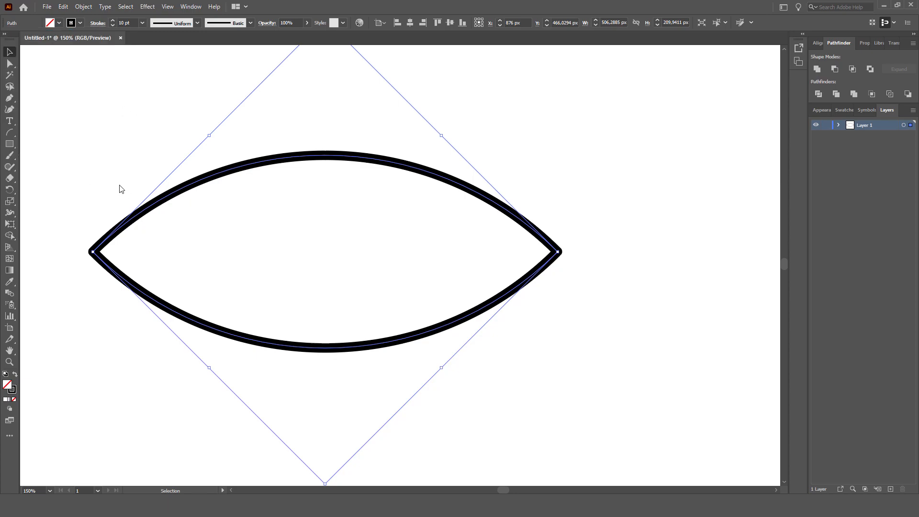
pyautogui.moveTo(616, 247)
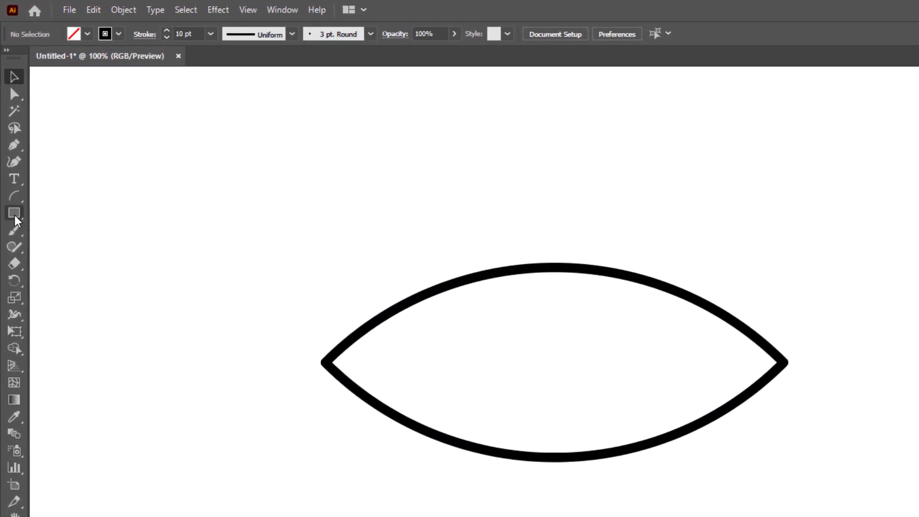
pyautogui.moveTo(15, 213)
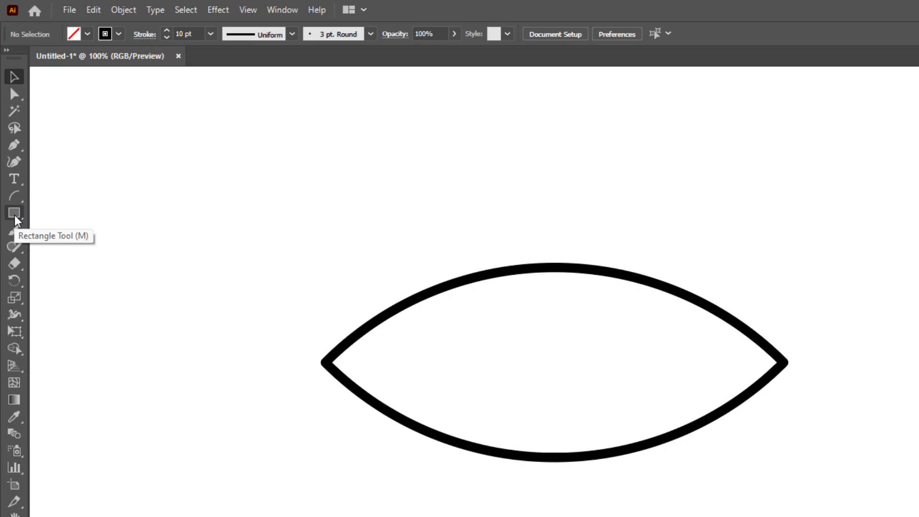
pyautogui.click(14, 212)
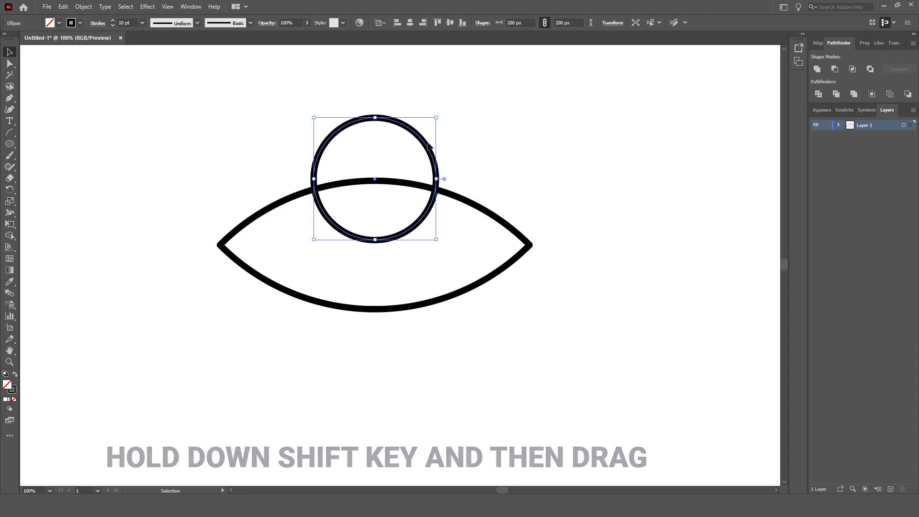
# - Move the 200 px circle down into the eye's centre and add the almond to the selection
pyautogui.moveTo(374, 179); pyautogui.dragTo(376, 244)
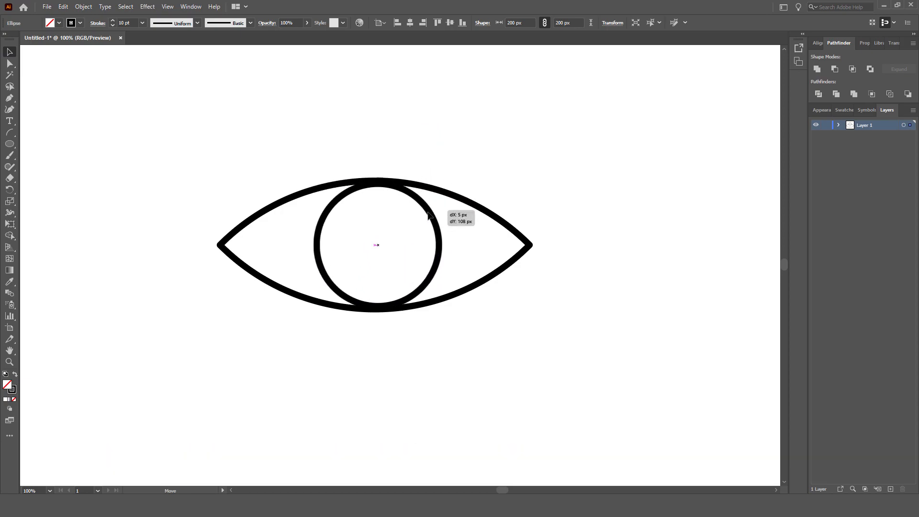
pyautogui.click(377, 245)
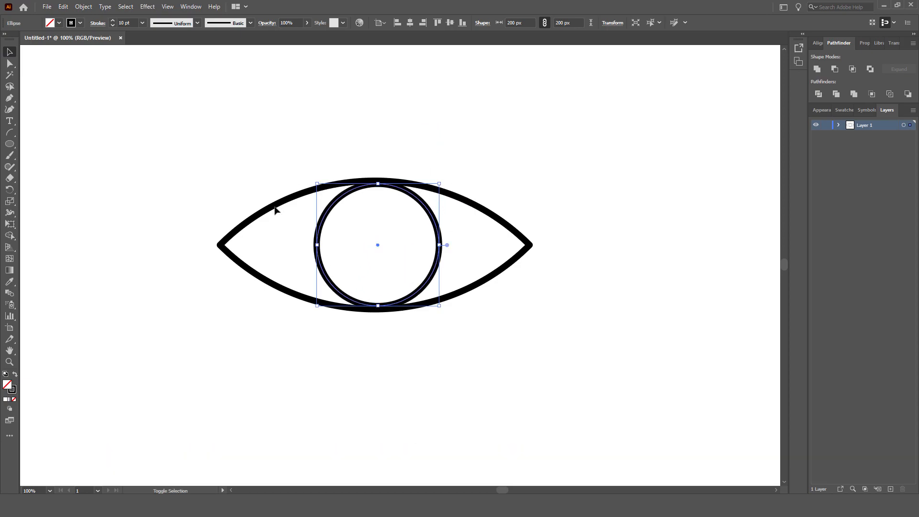
pyautogui.moveTo(403, 241)
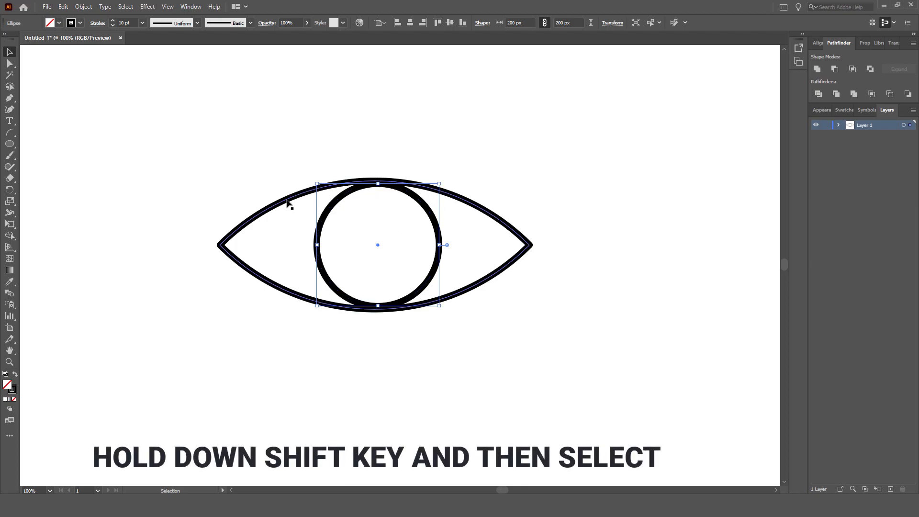
# - Bring up the Align panel and make the iris circle the key object
pyautogui.click(287, 202)
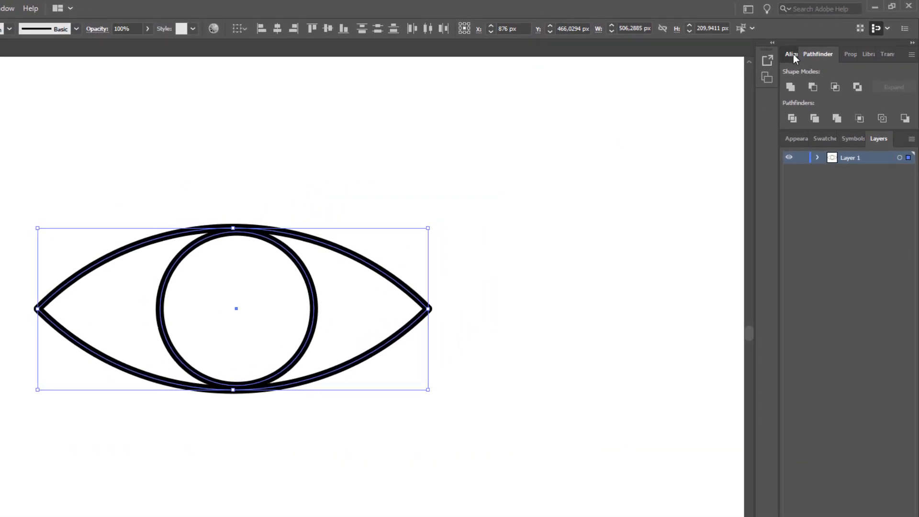
pyautogui.click(791, 54)
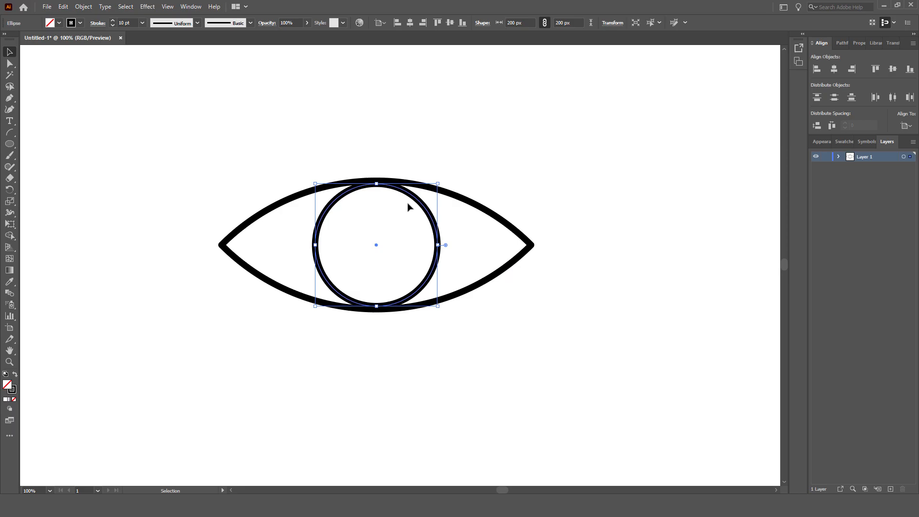
pyautogui.click(63, 6)
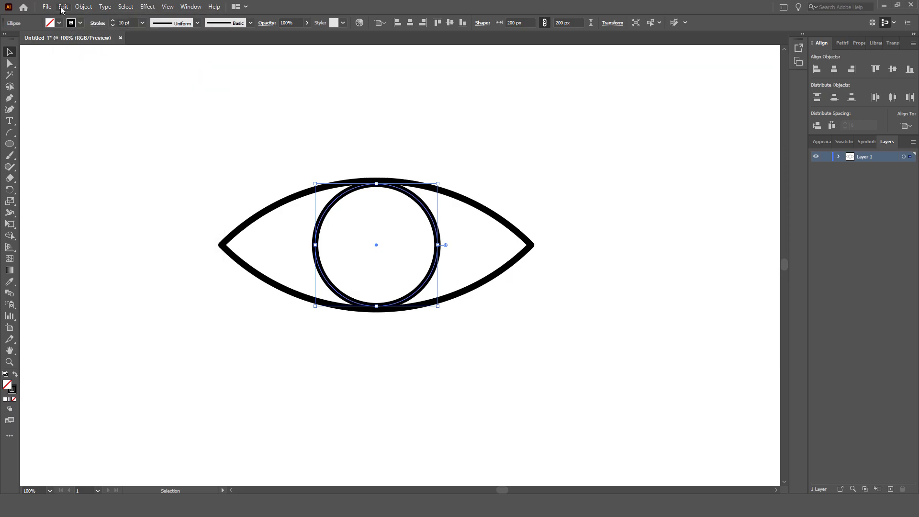
# - Duplicate the iris as a smaller pupil circle with no stroke and a black fill
pyautogui.click(62, 7)
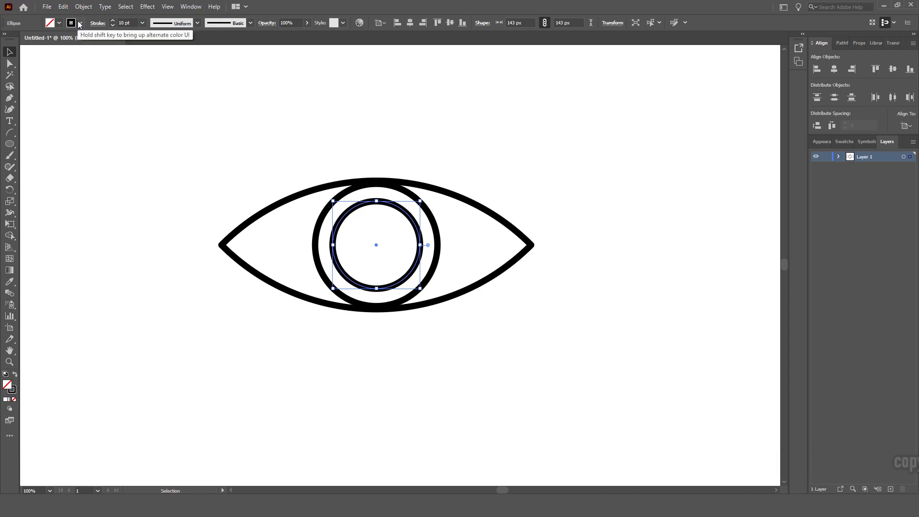
pyautogui.click(71, 23)
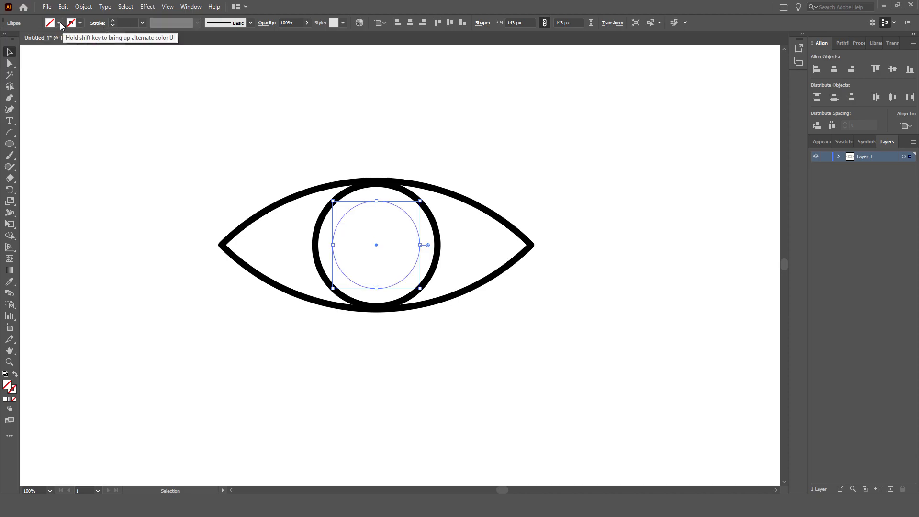
pyautogui.click(58, 22)
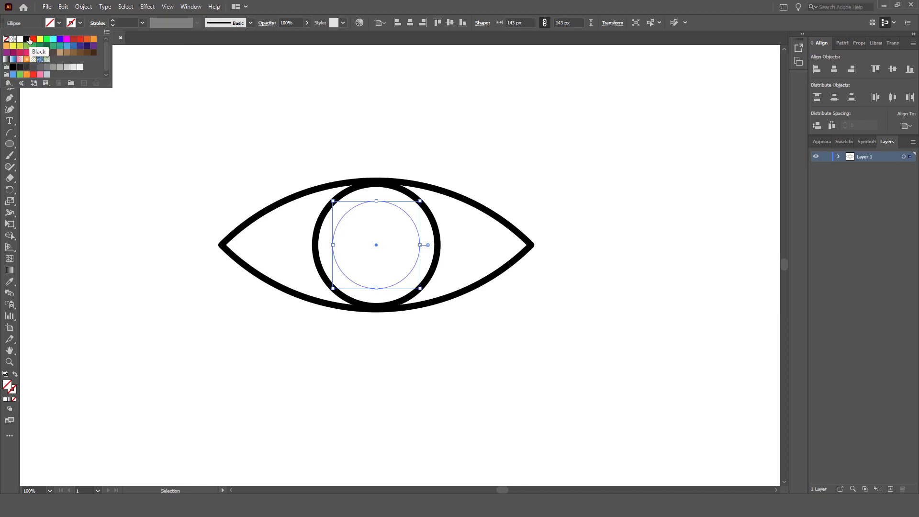
pyautogui.click(27, 39)
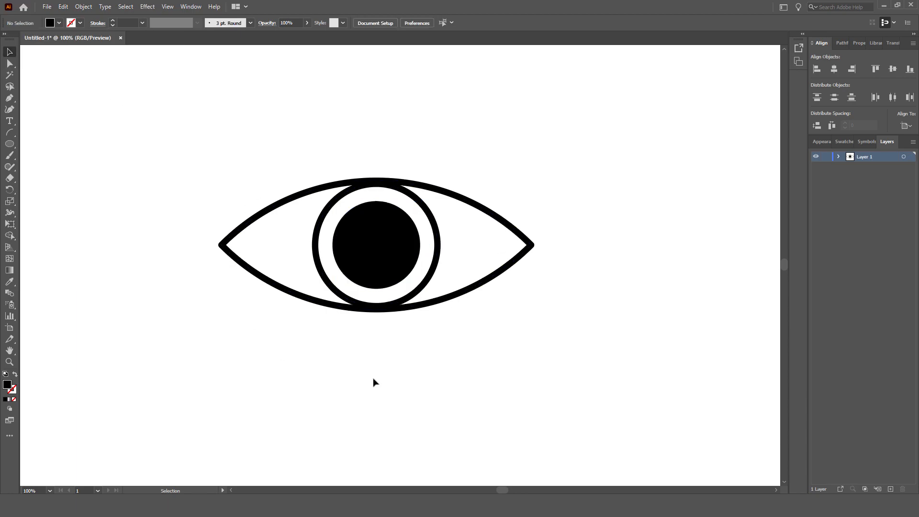
pyautogui.moveTo(221, 150)
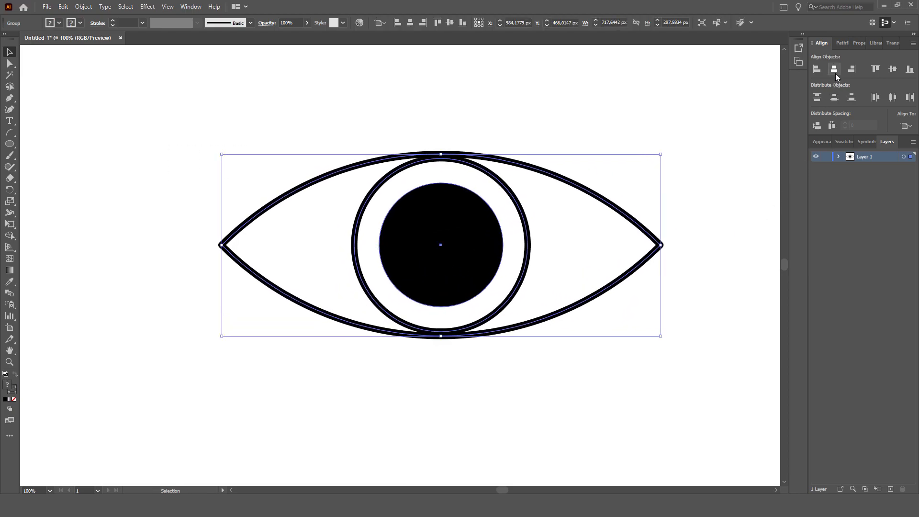
# - Horizontal Align Center the grouped outline, iris and pupil
pyautogui.click(833, 69)
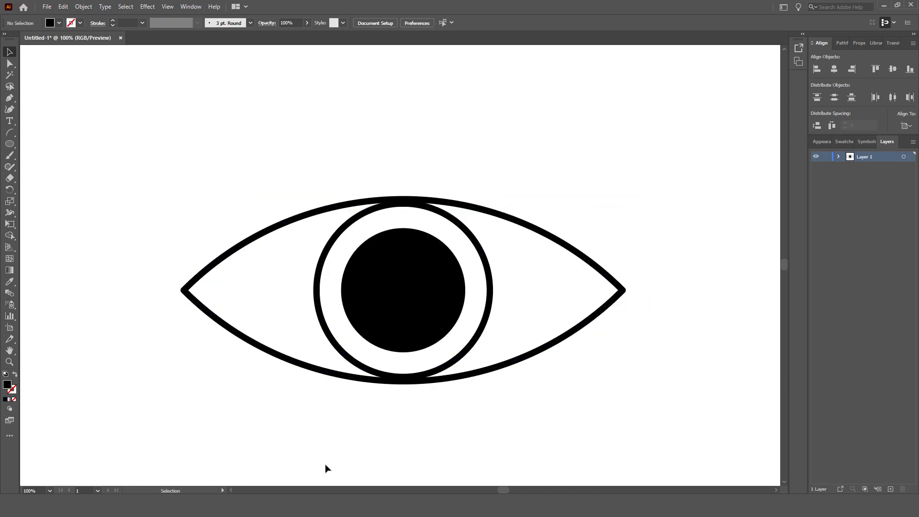
pyautogui.moveTo(748, 179)
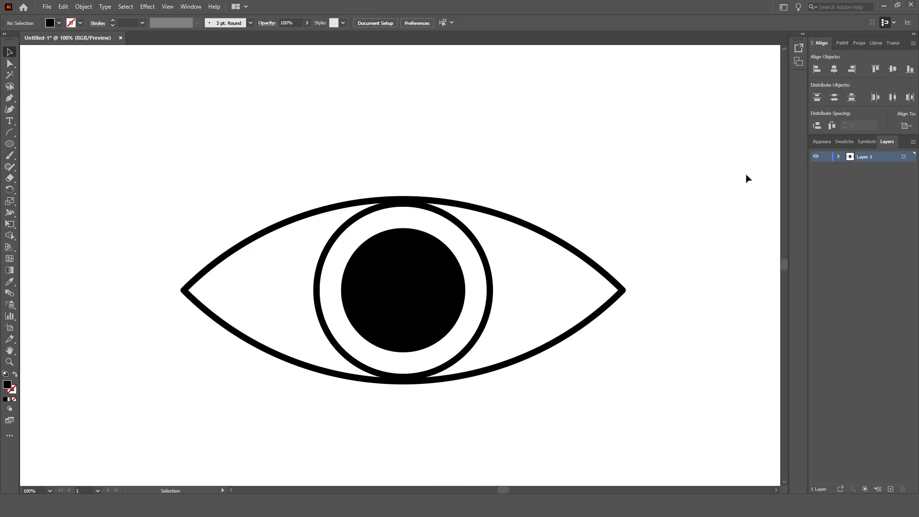